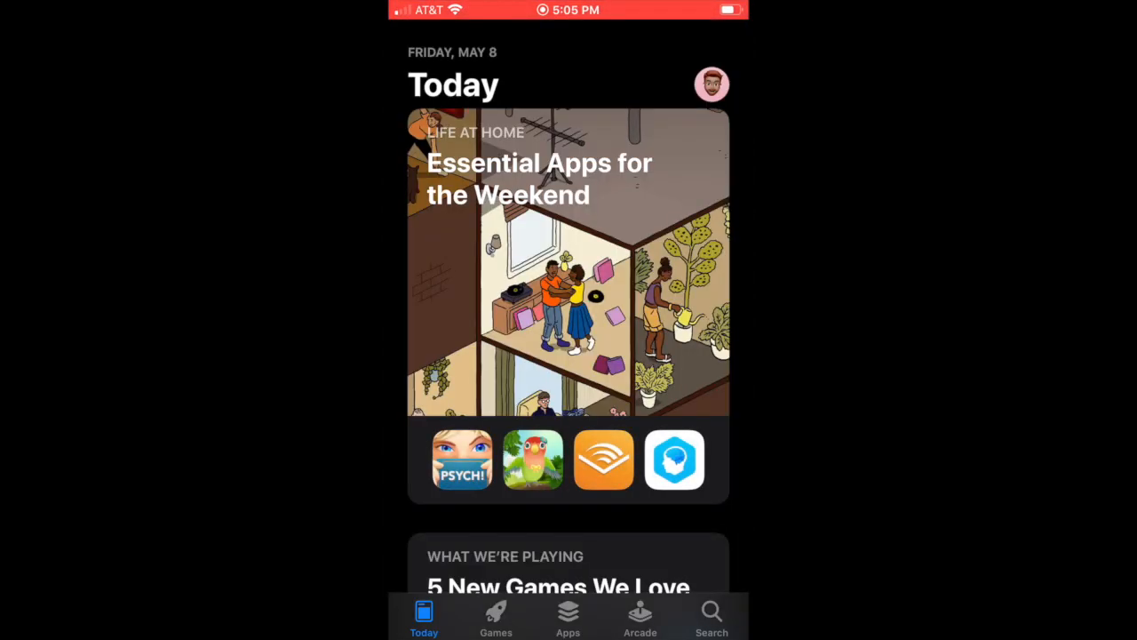
- Search the App Store for CamScanner and view the CamScanner-PDF Scanner App page with its Update option
text(cann)
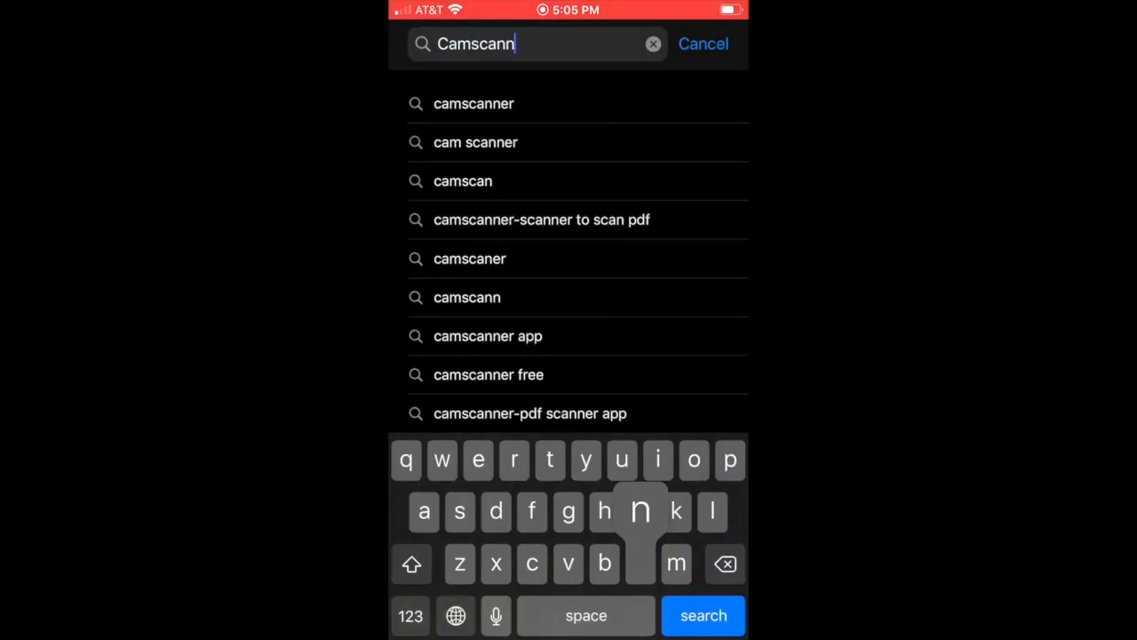
click(704, 615)
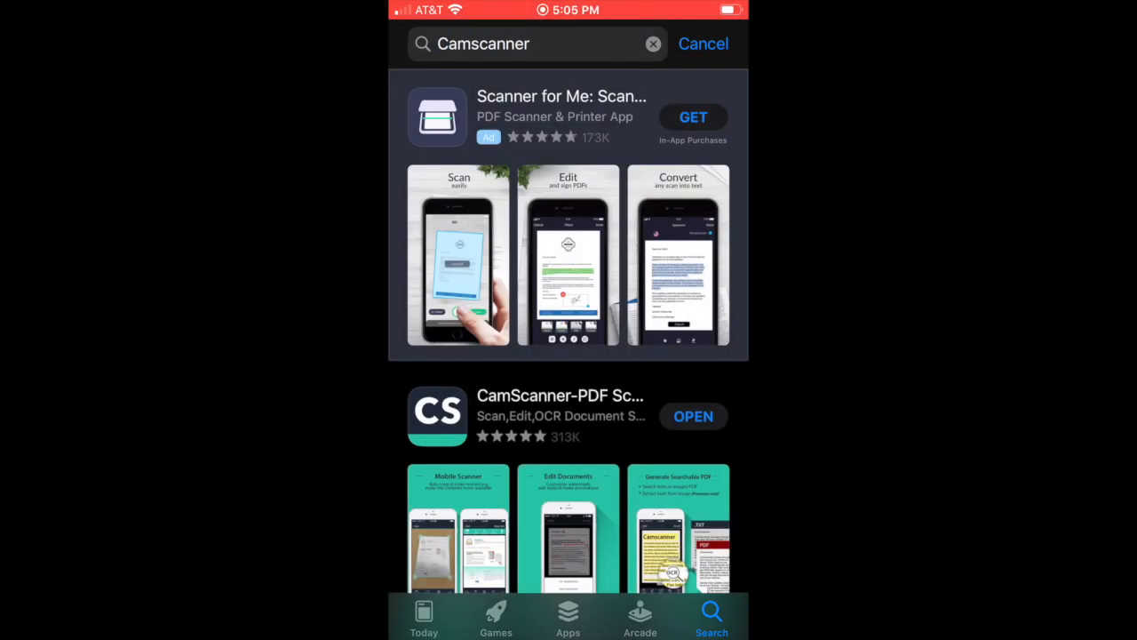
scroll(down, 3)
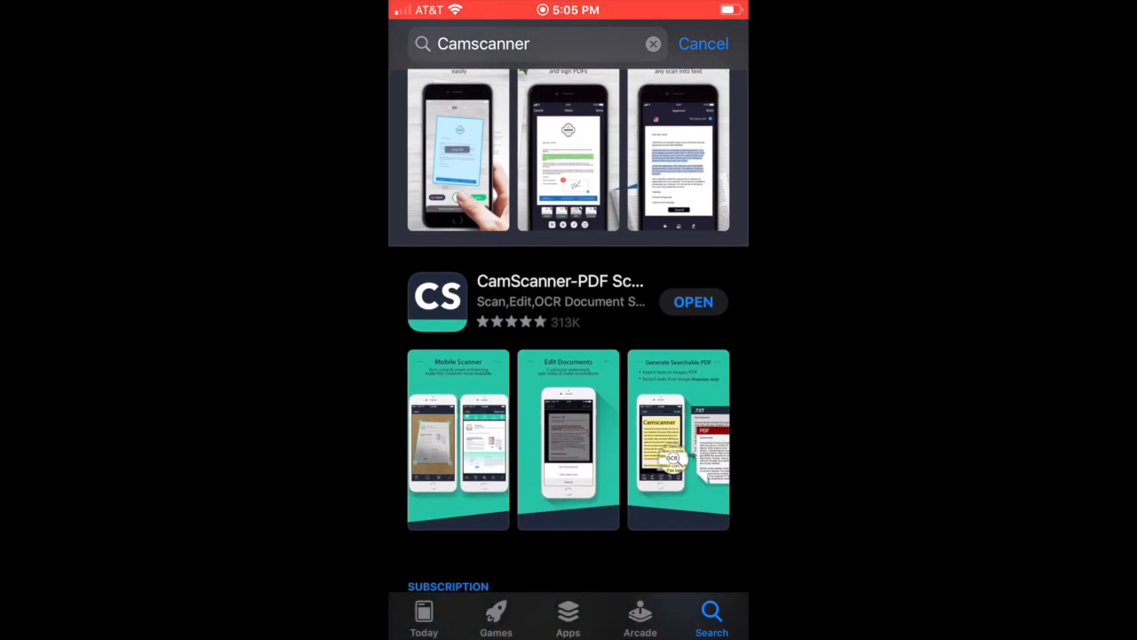
click(561, 302)
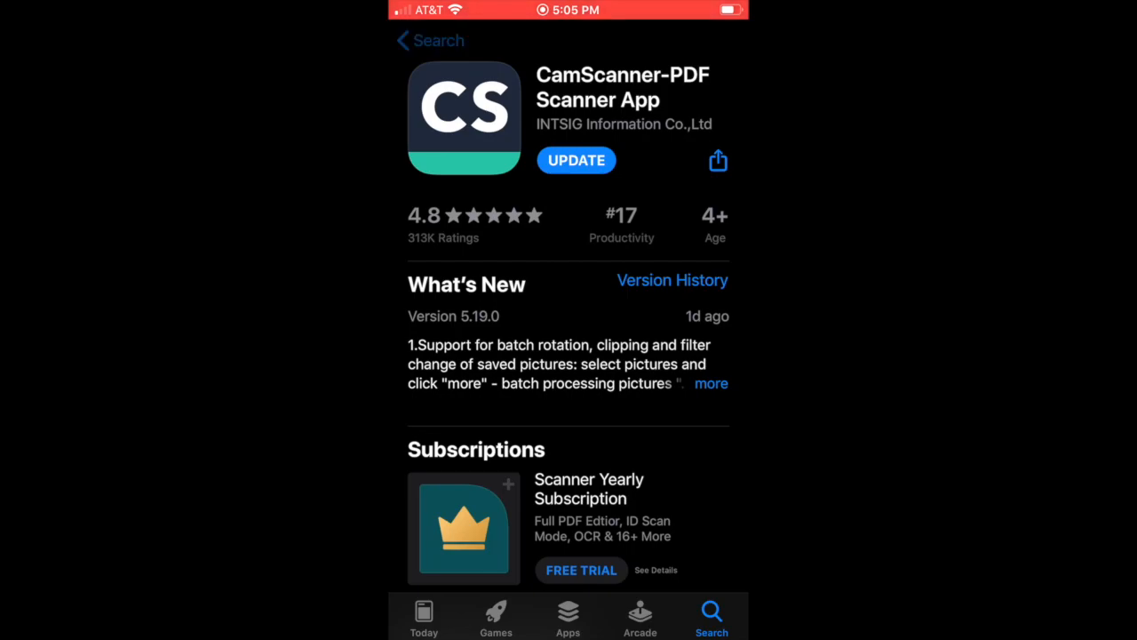
click(430, 41)
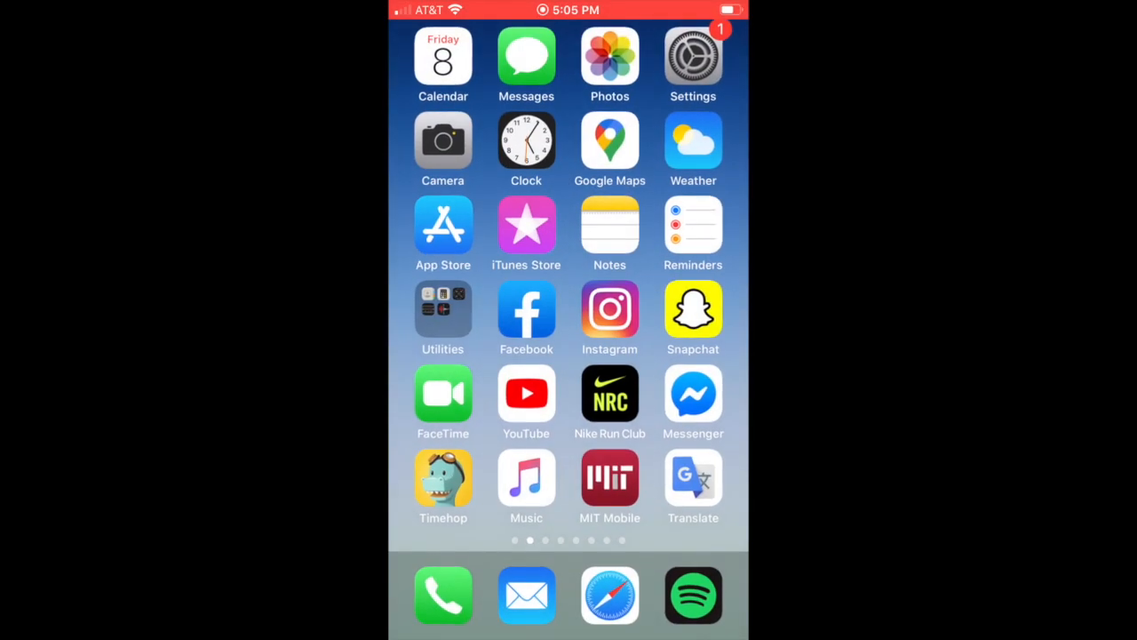
- Launch CamScanner from the home screen to reach its document library
scroll(left, 3)
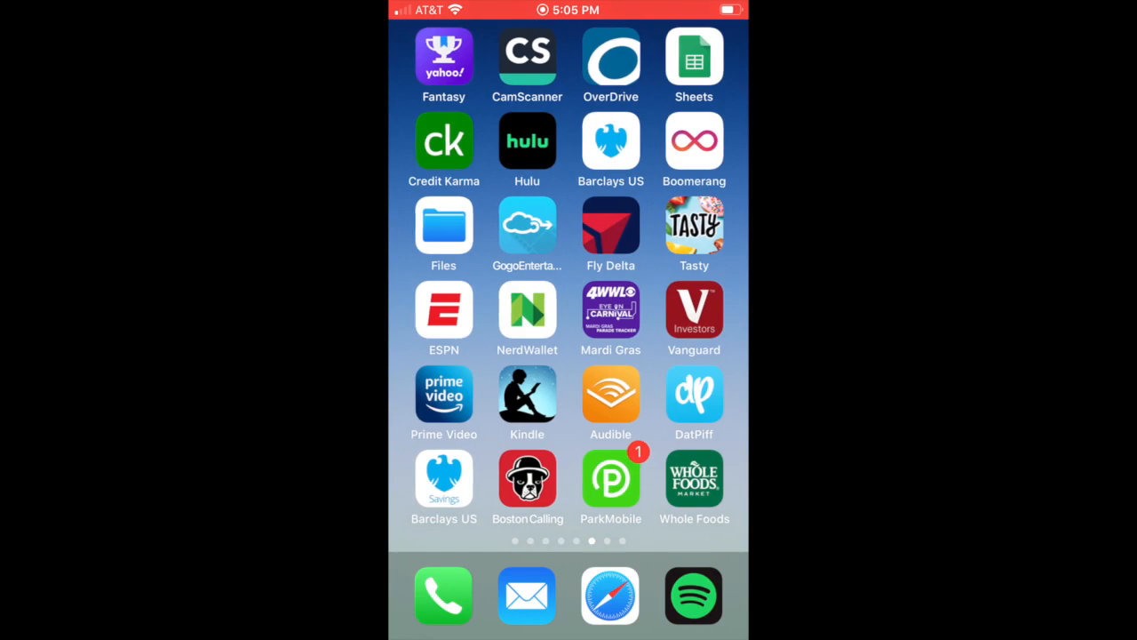
click(526, 55)
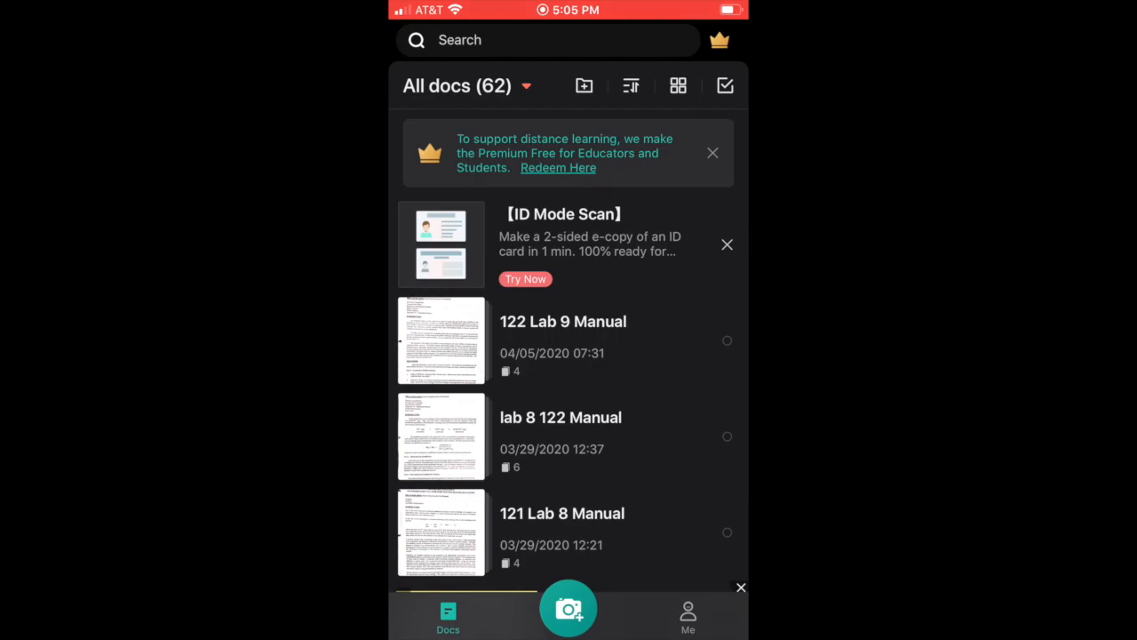
- Start a new batch scan and capture the two handwritten pages
click(569, 608)
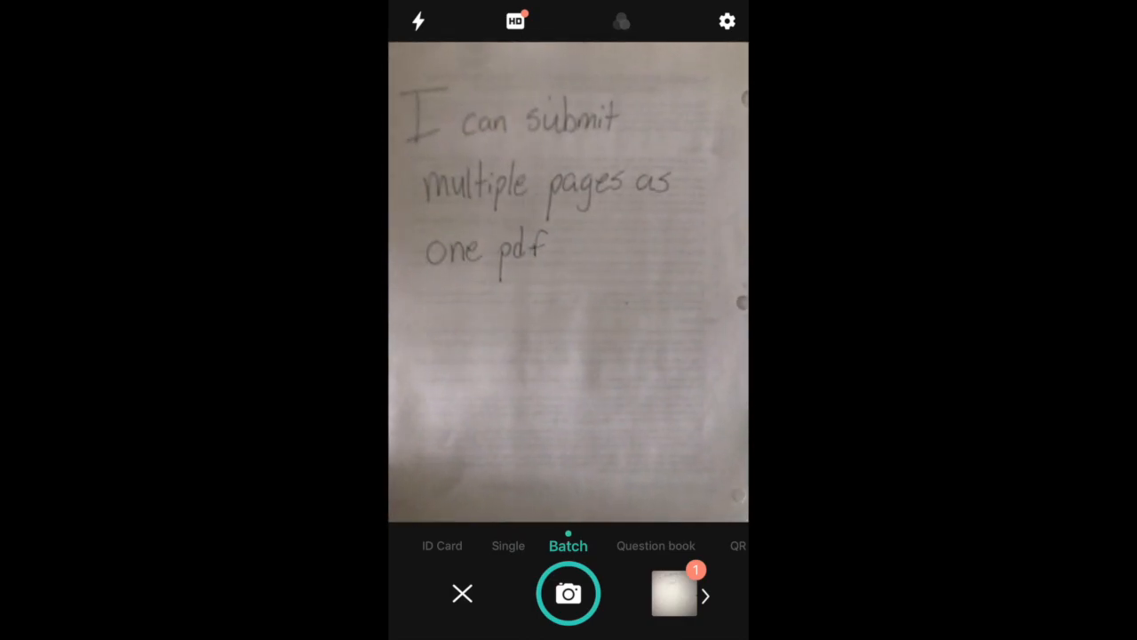
click(568, 593)
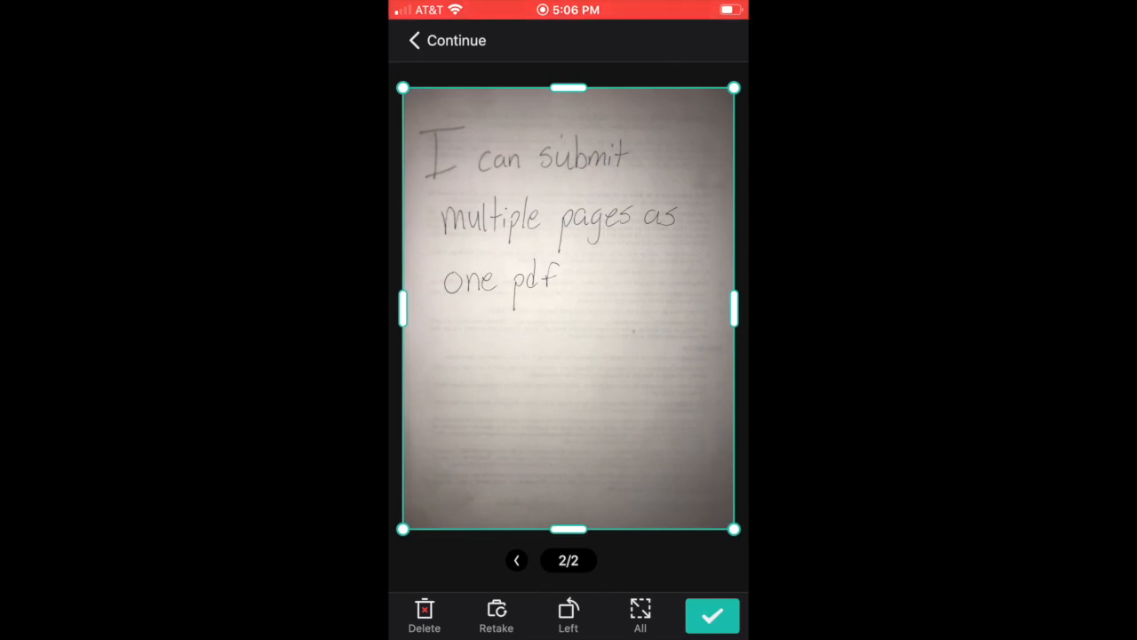
- Crop the first page to its handwritten top half, review page 2/2, and save both as a new document
drag(568, 530, 569, 325)
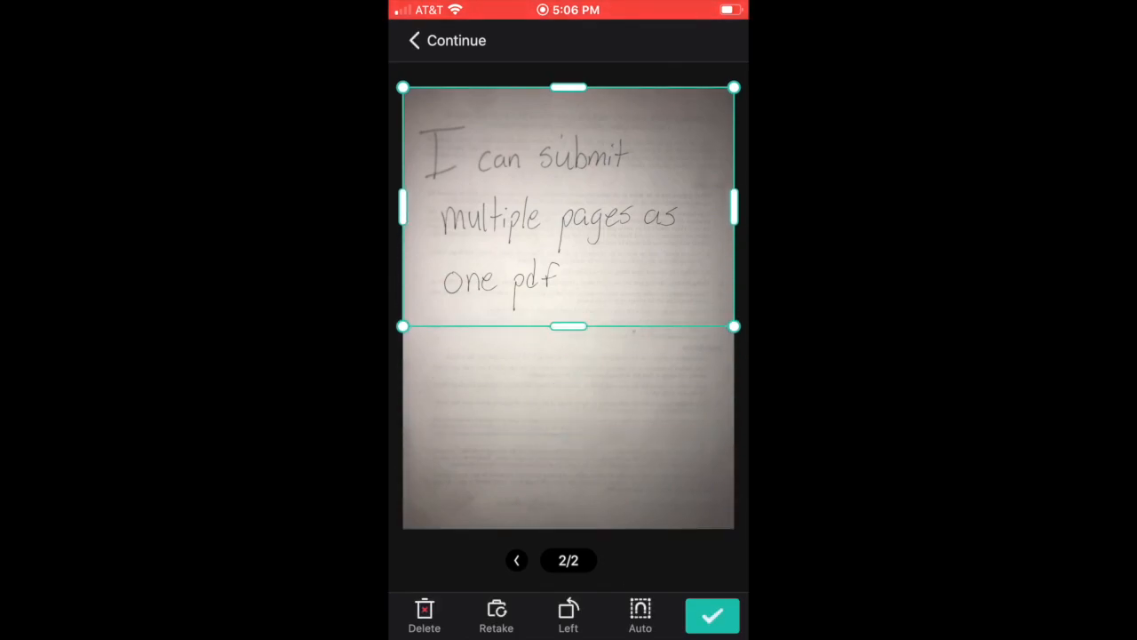
drag(569, 327, 568, 528)
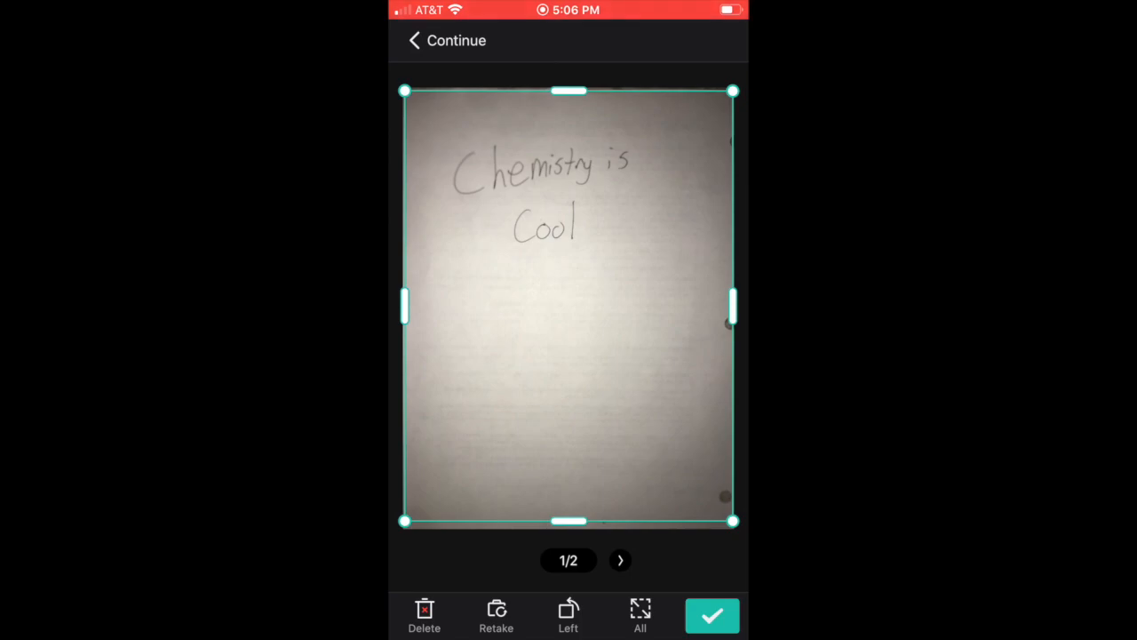
drag(569, 521, 568, 318)
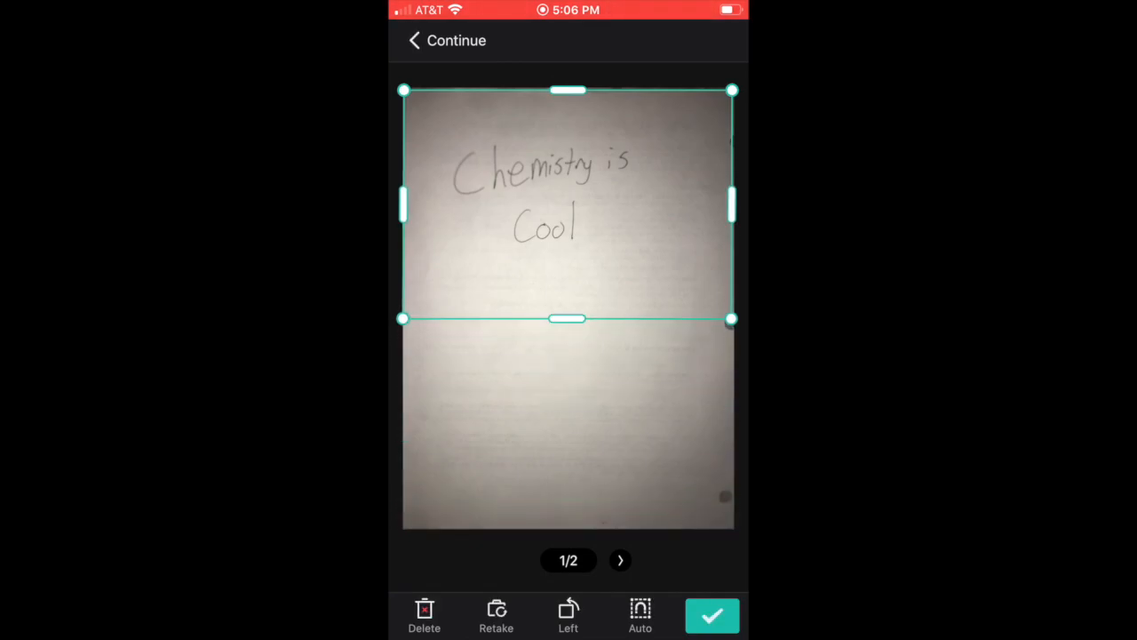
click(618, 560)
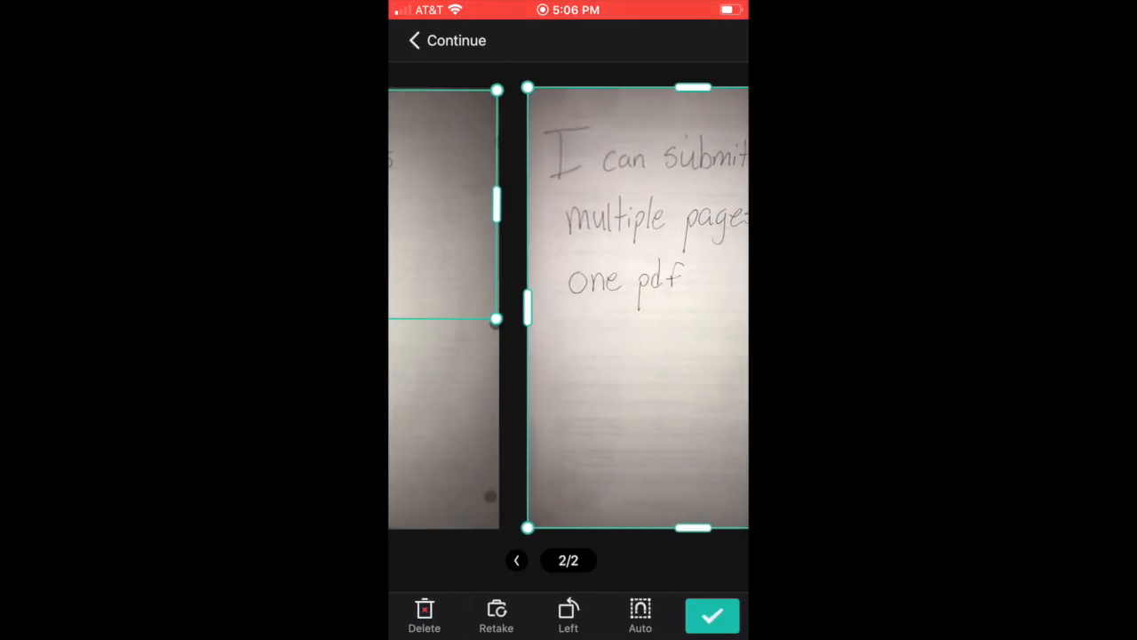
click(711, 615)
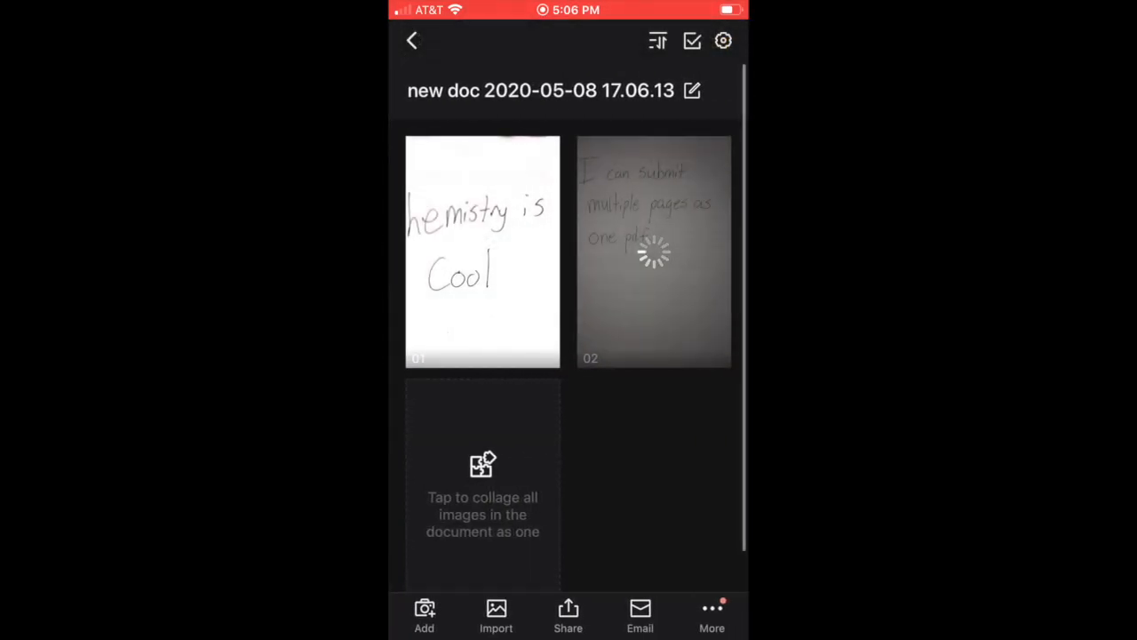
- Rename the new two-page document to 'Dr Rojas' and preview it as a PDF
click(484, 252)
text(Dr Ro)
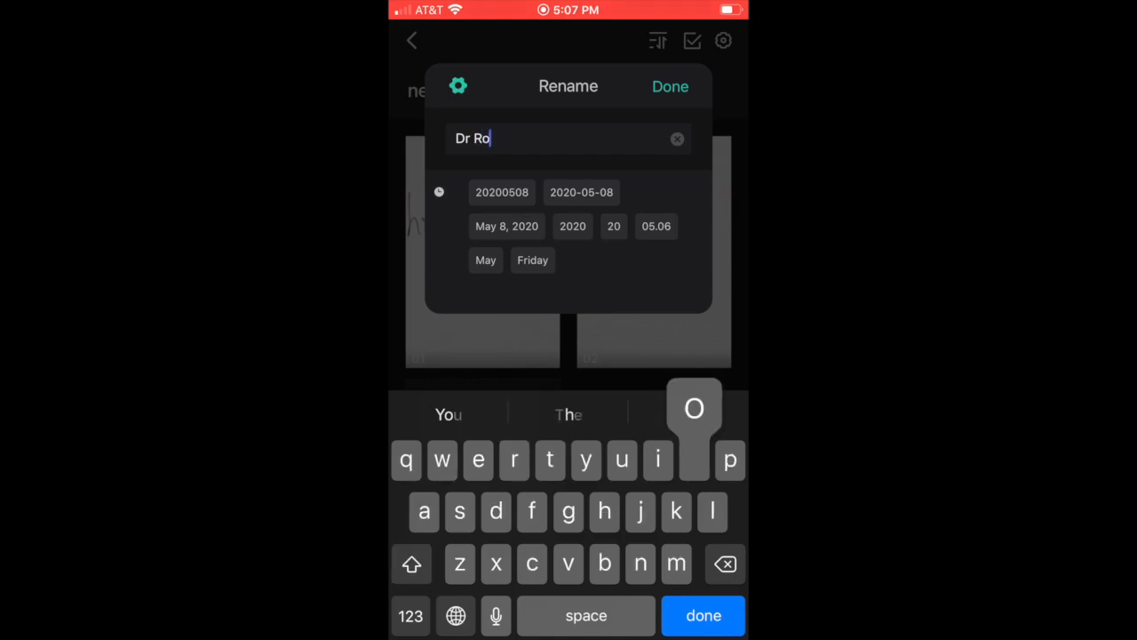
click(670, 85)
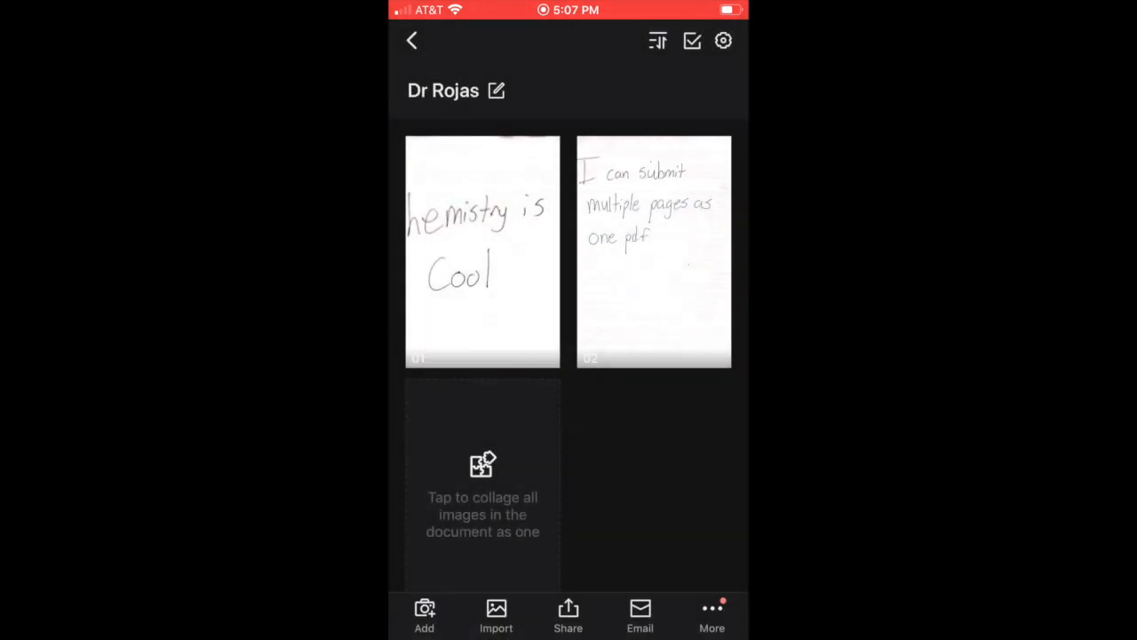
click(569, 613)
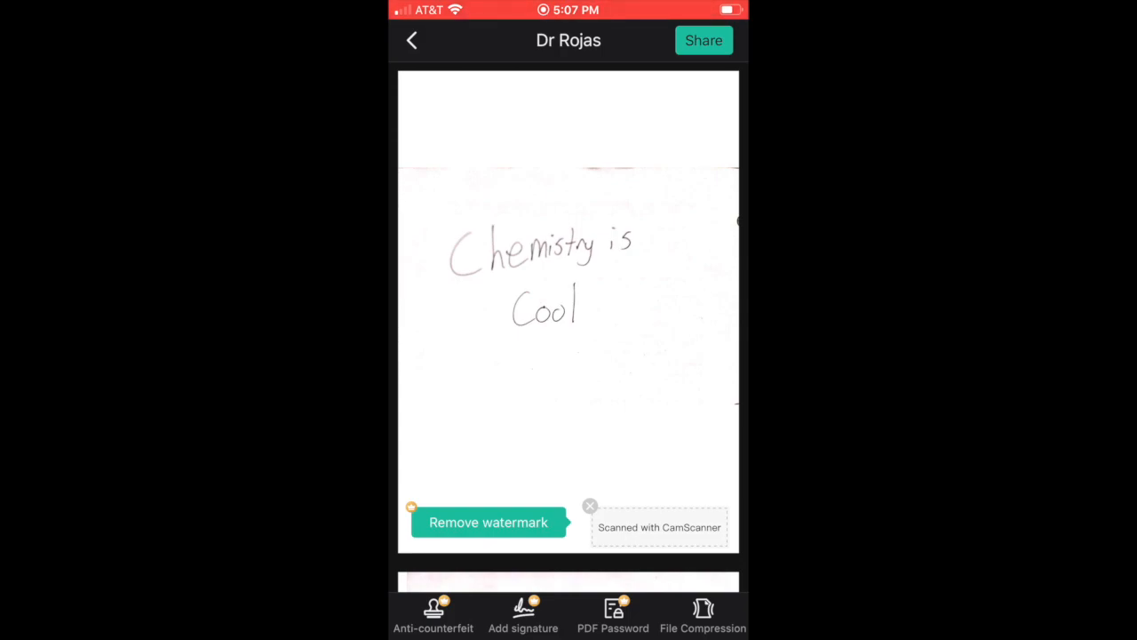
click(703, 39)
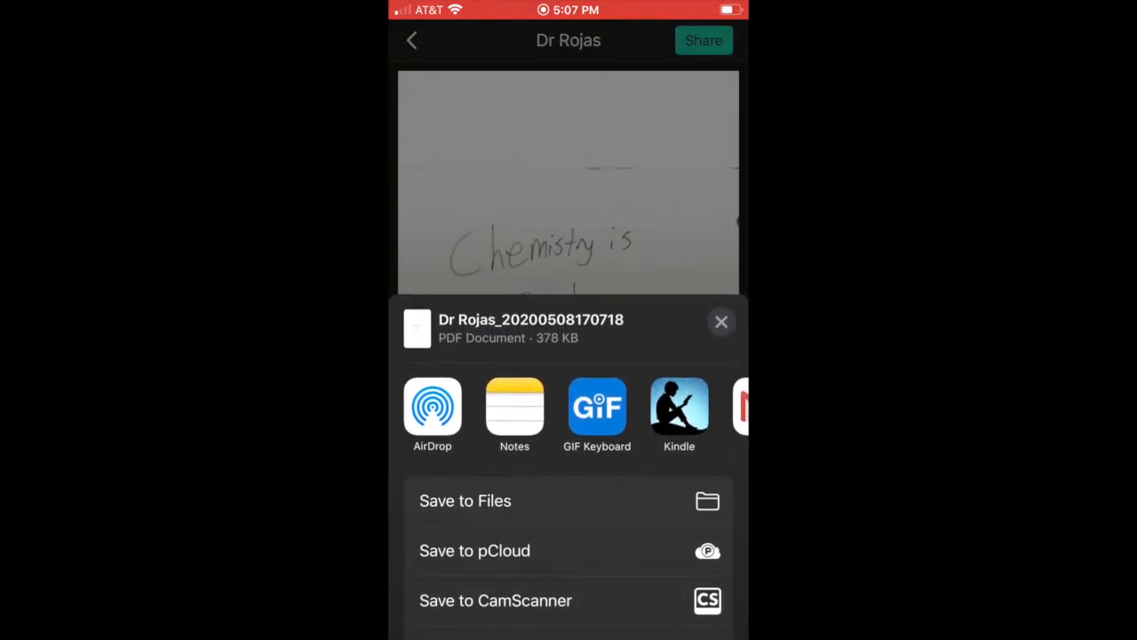
scroll(left, 3)
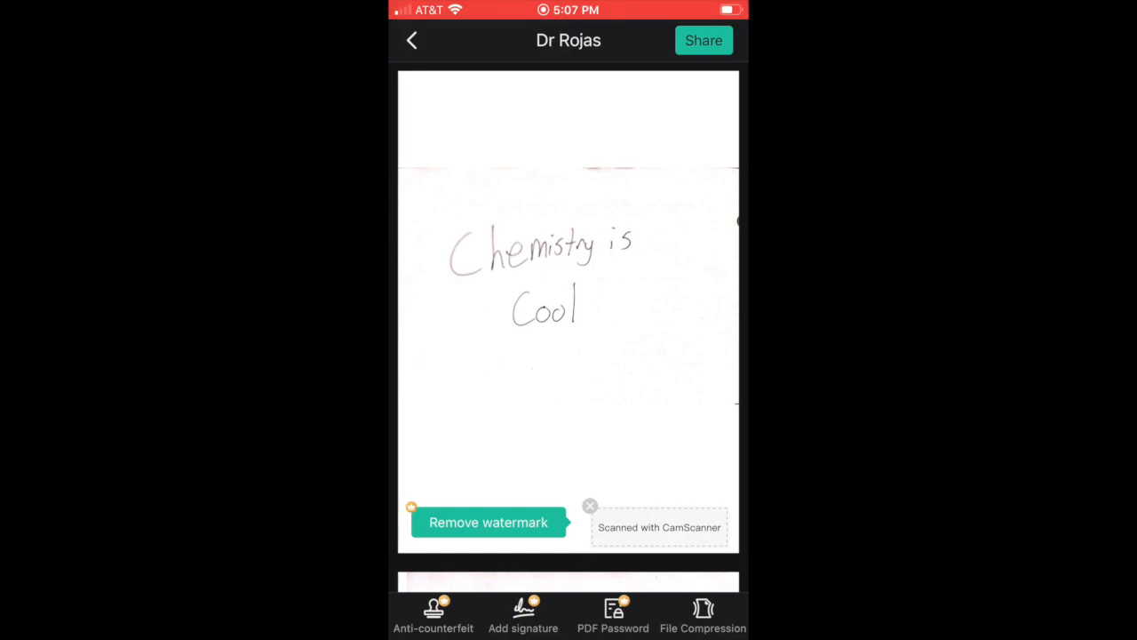
click(412, 39)
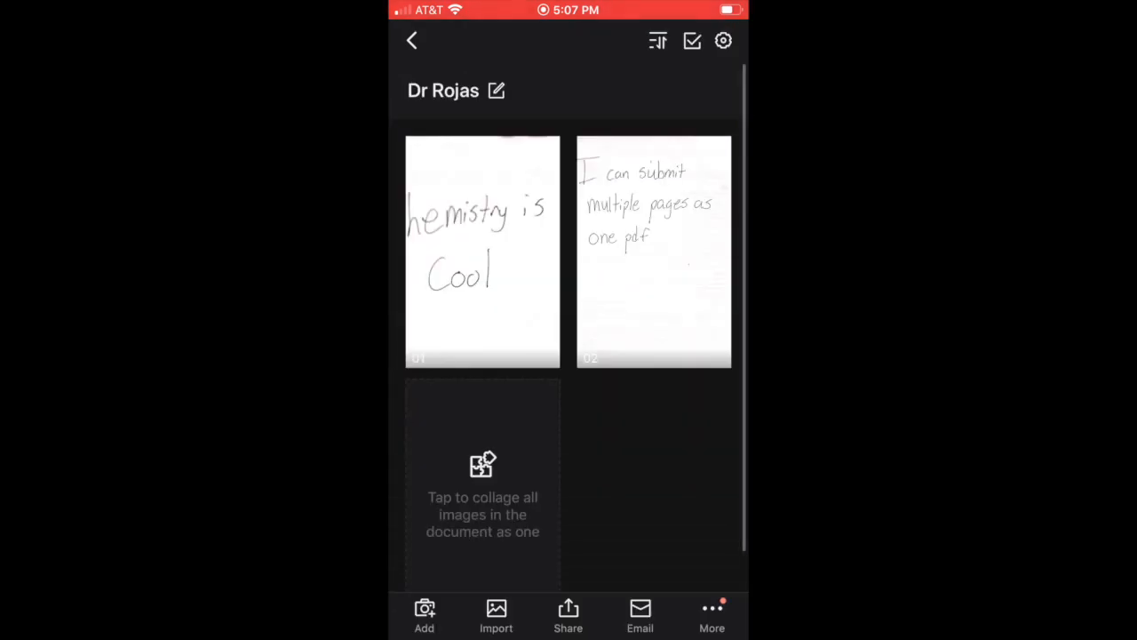
- Email the document as Dr Rojas.pdf in a new draft and start entering recipient 'ajro'
click(412, 39)
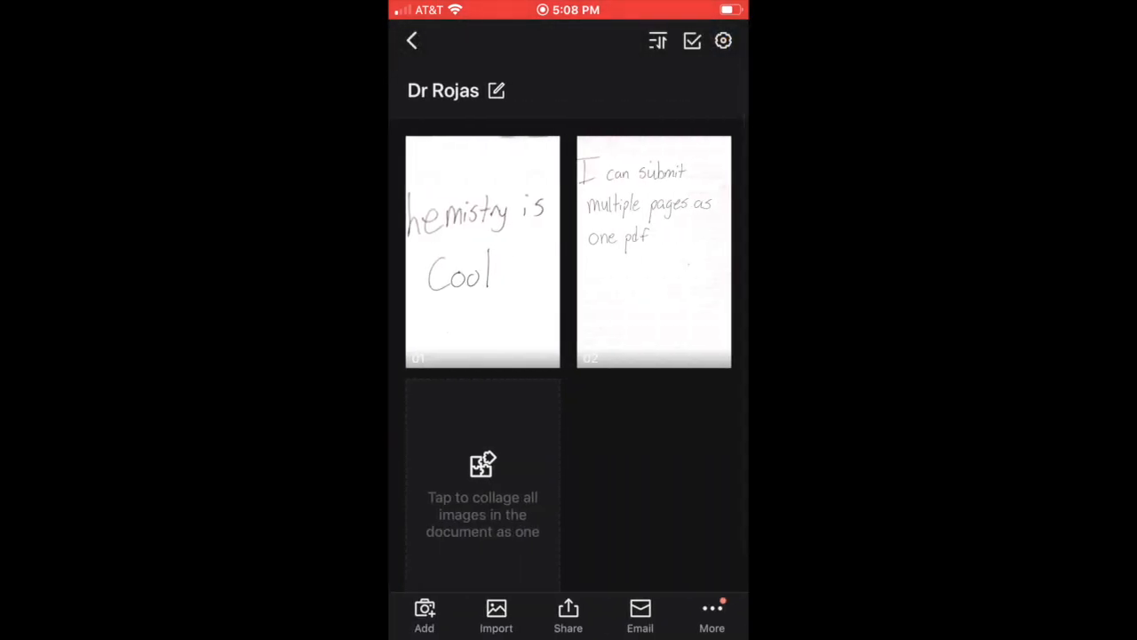
click(640, 614)
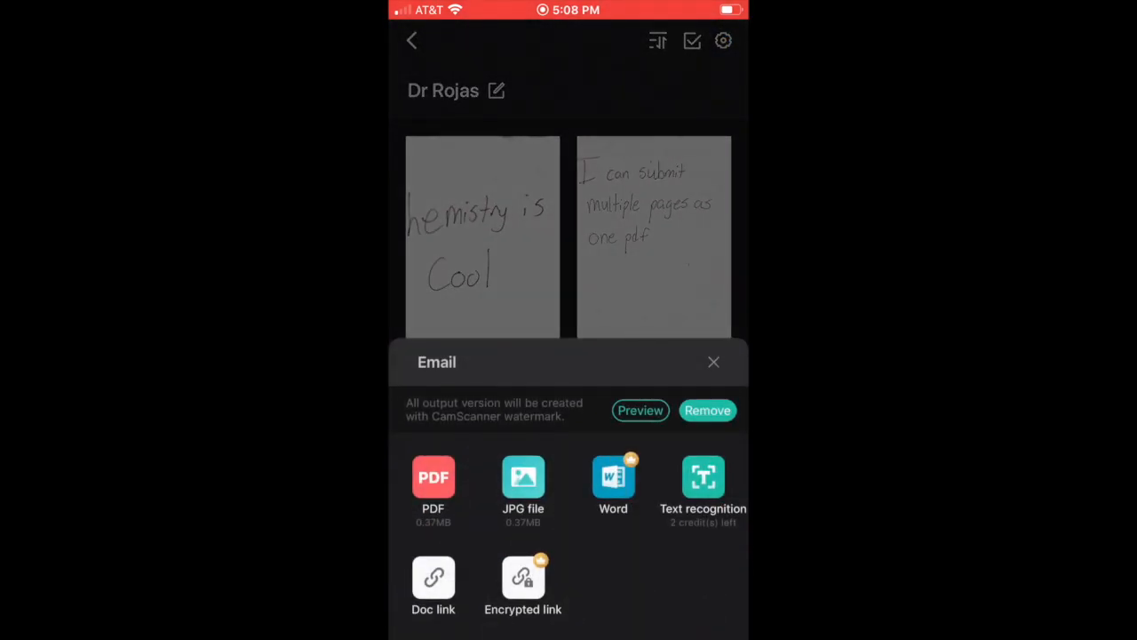
click(639, 408)
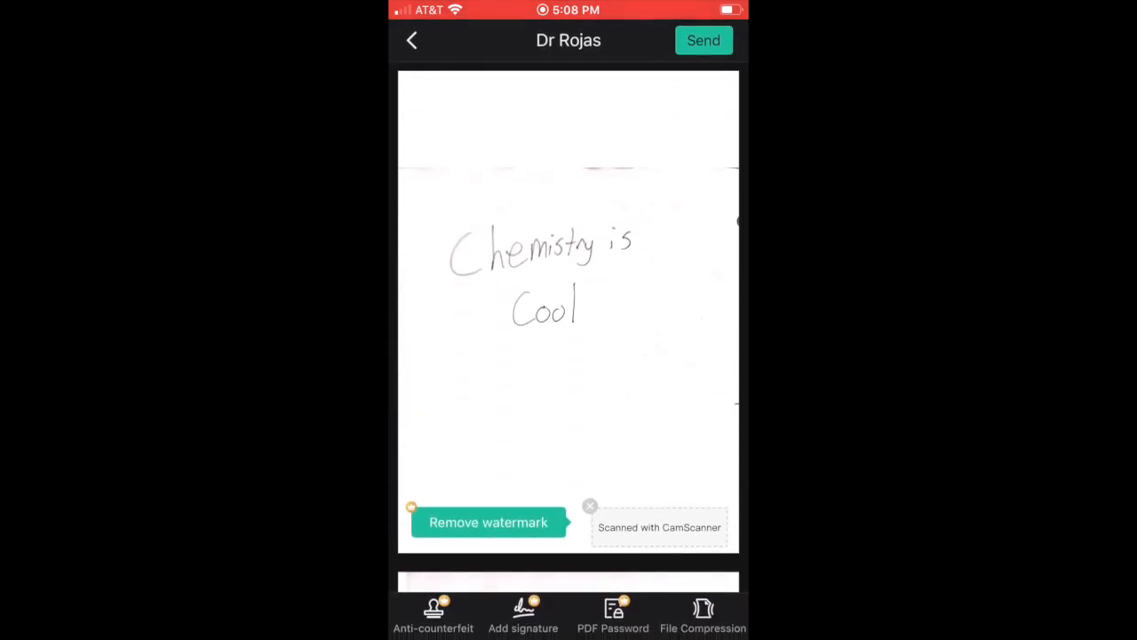
click(704, 39)
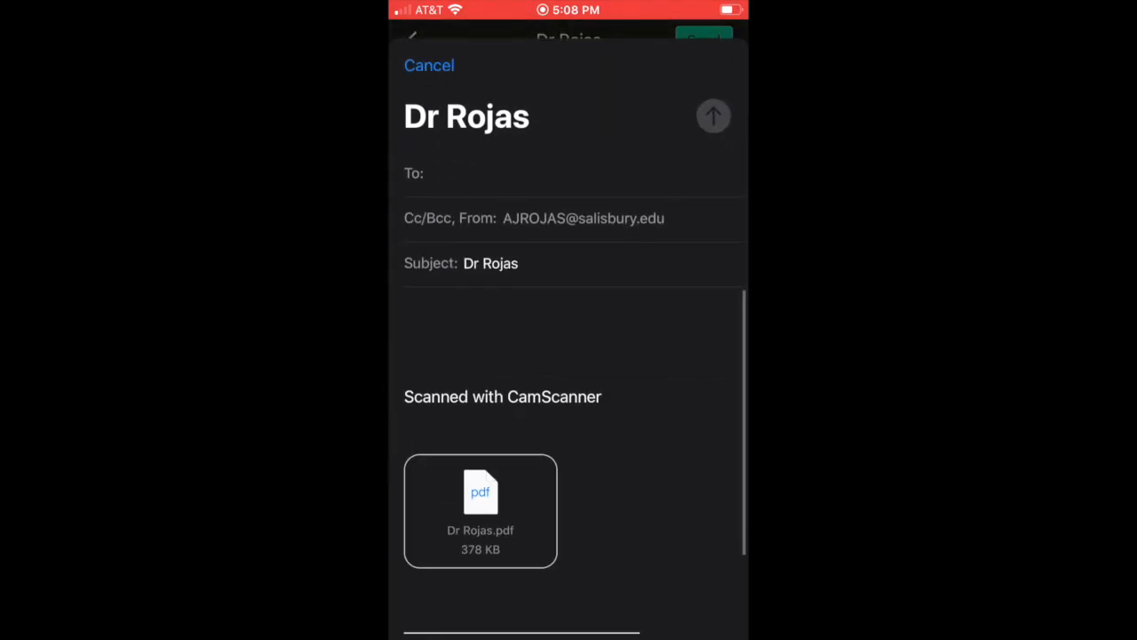
text(ajro)
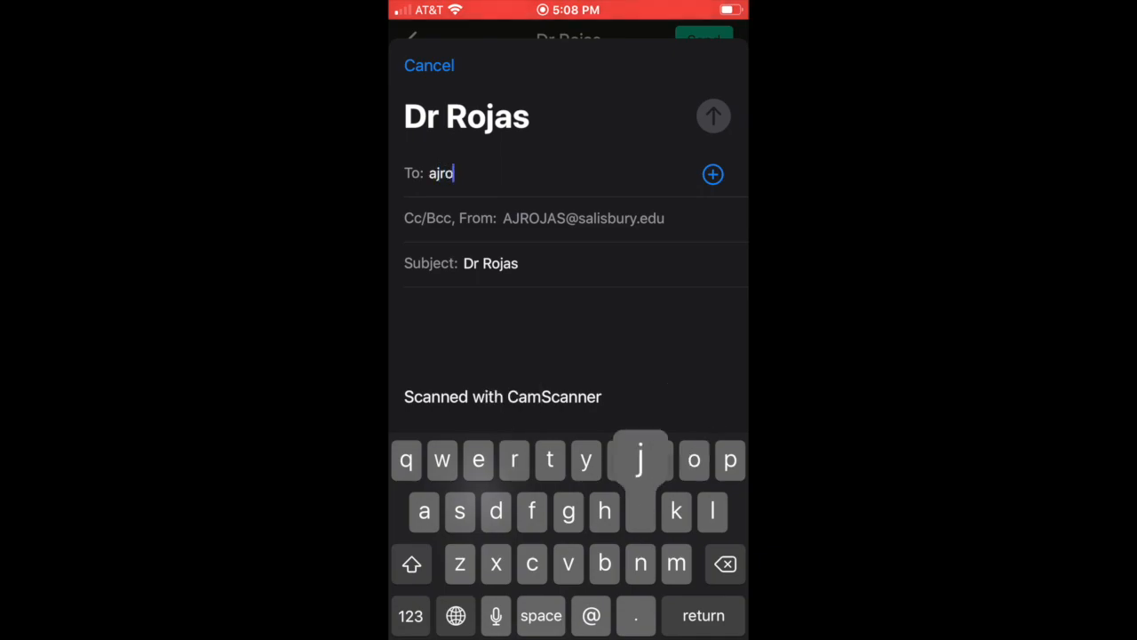